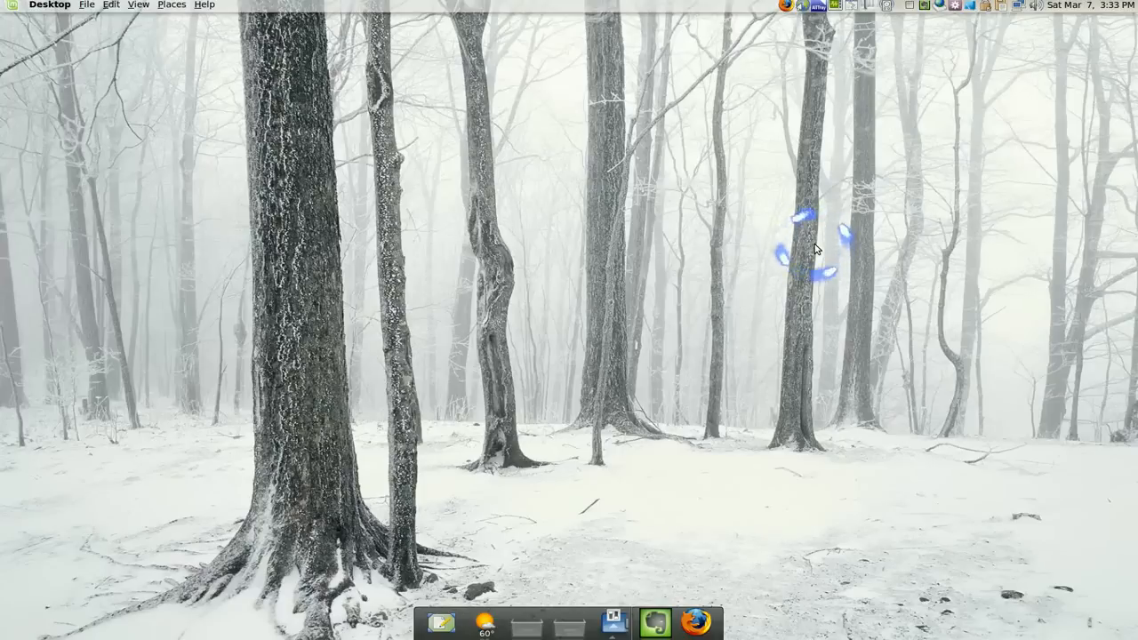
{"action": "mouse_move", "coordinate": [758, 241]}
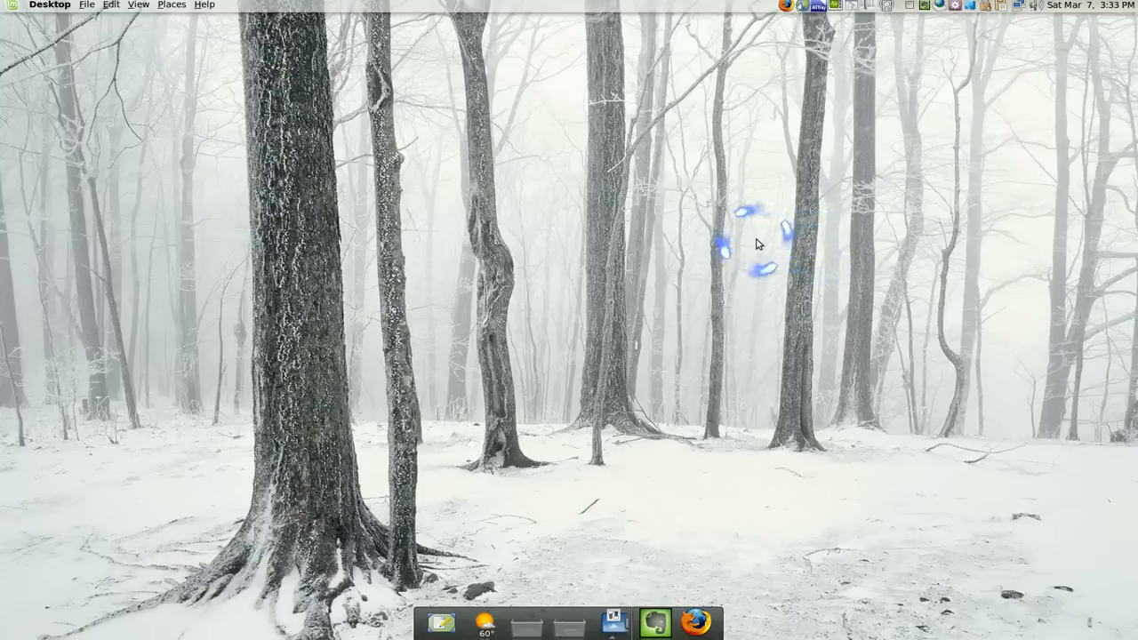
Launch Evernote from the dock
{"action": "left_click", "coordinate": [651, 625]}
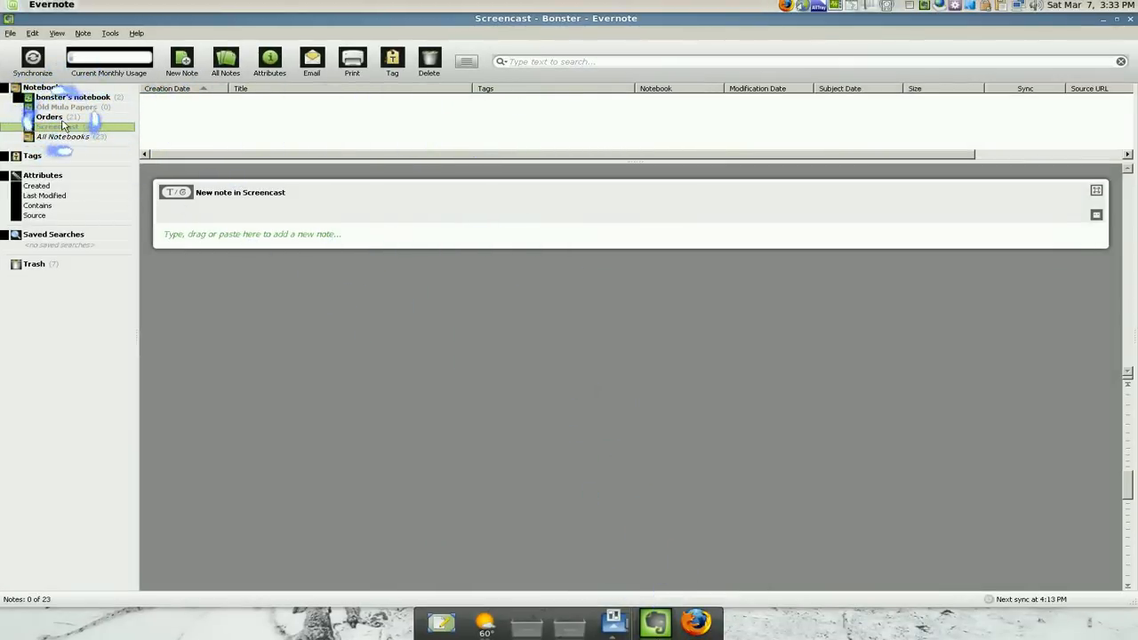
Search the Orders notebook for 'jack'
{"action": "left_click", "coordinate": [49, 116]}
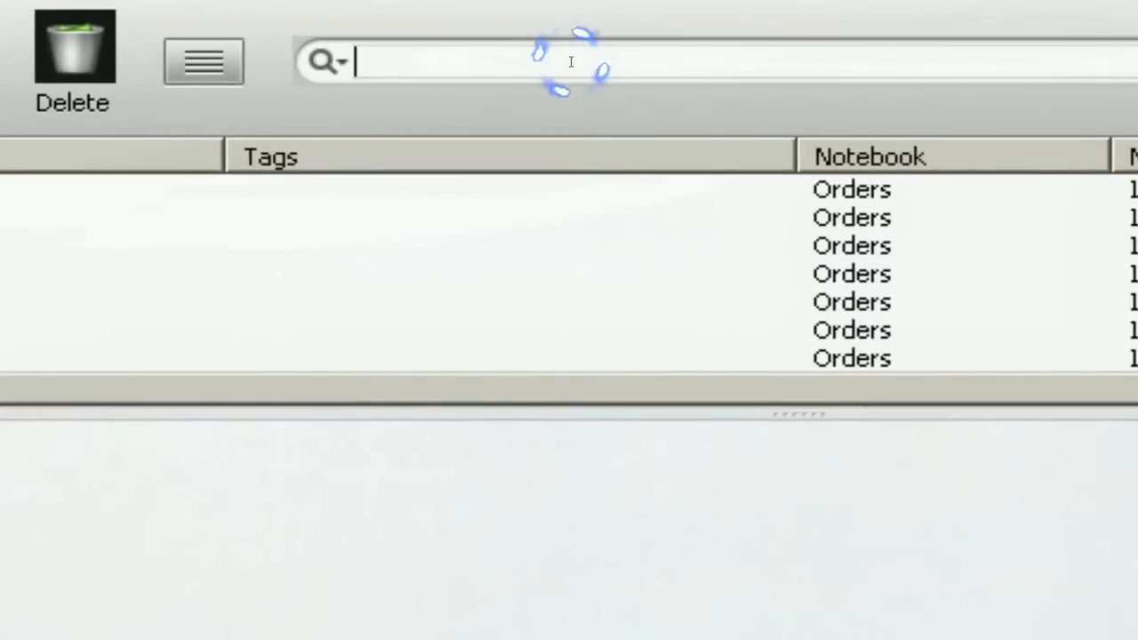
{"action": "type", "text": "jack"}
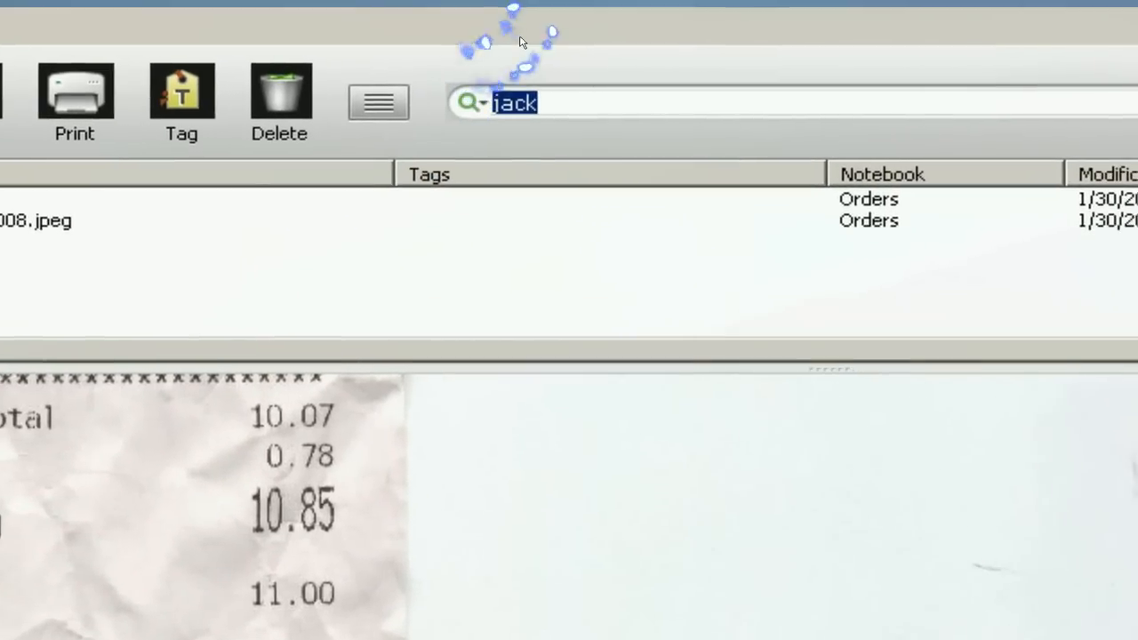
Change the Orders search to 'tax'
{"action": "type", "text": "tax"}
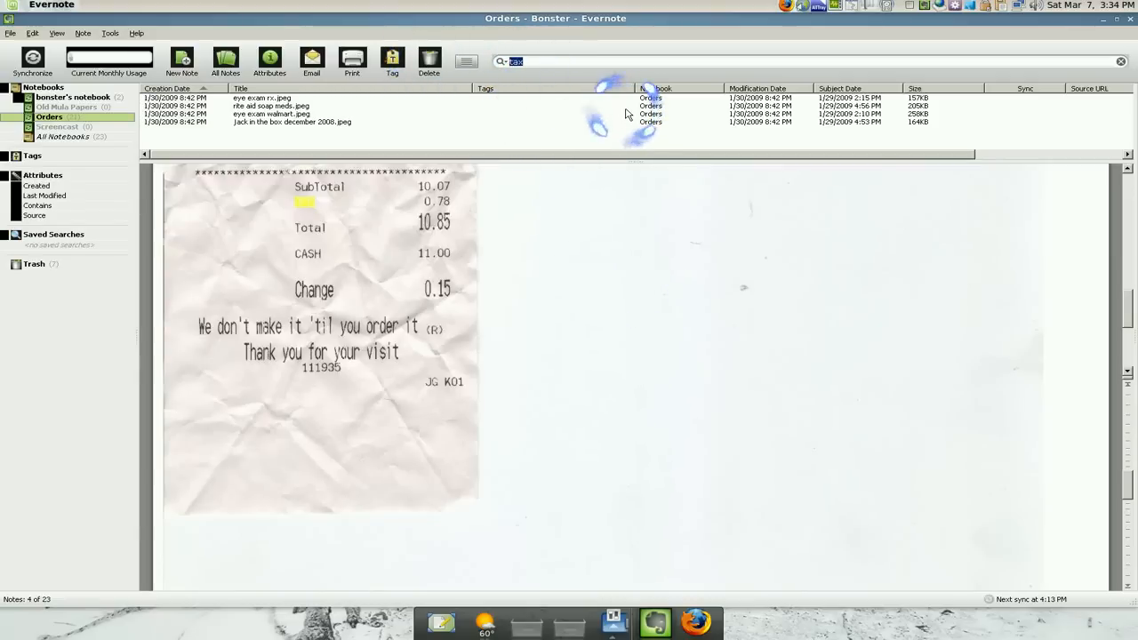
Search the Orders notes for 'waterpik'
{"action": "type", "text": "waterpik"}
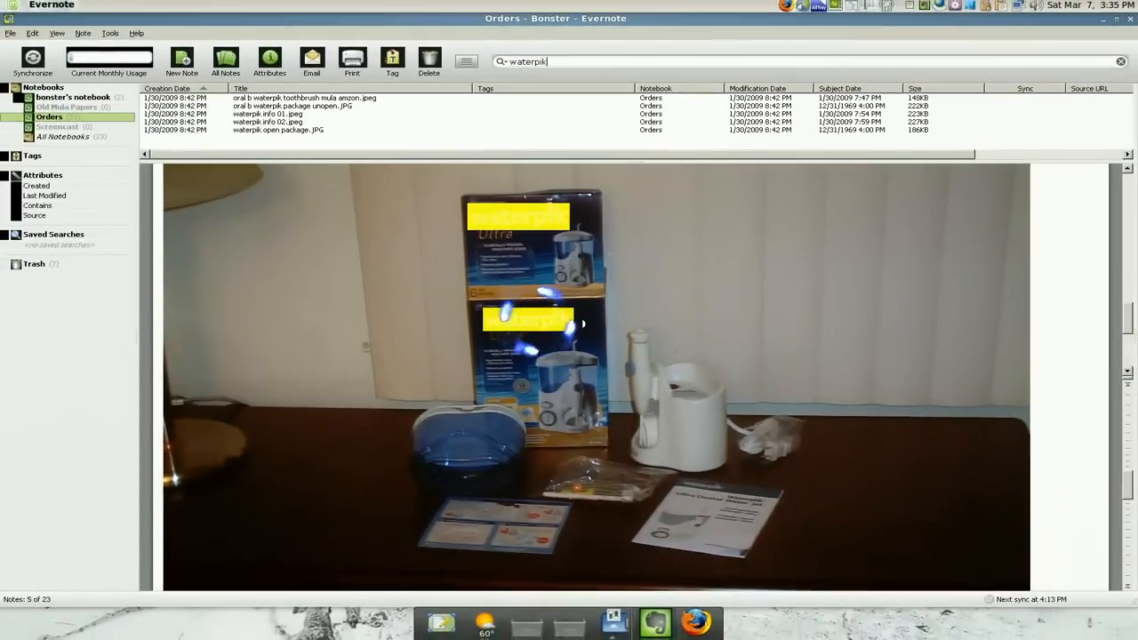
{"action": "mouse_move", "coordinate": [1095, 329]}
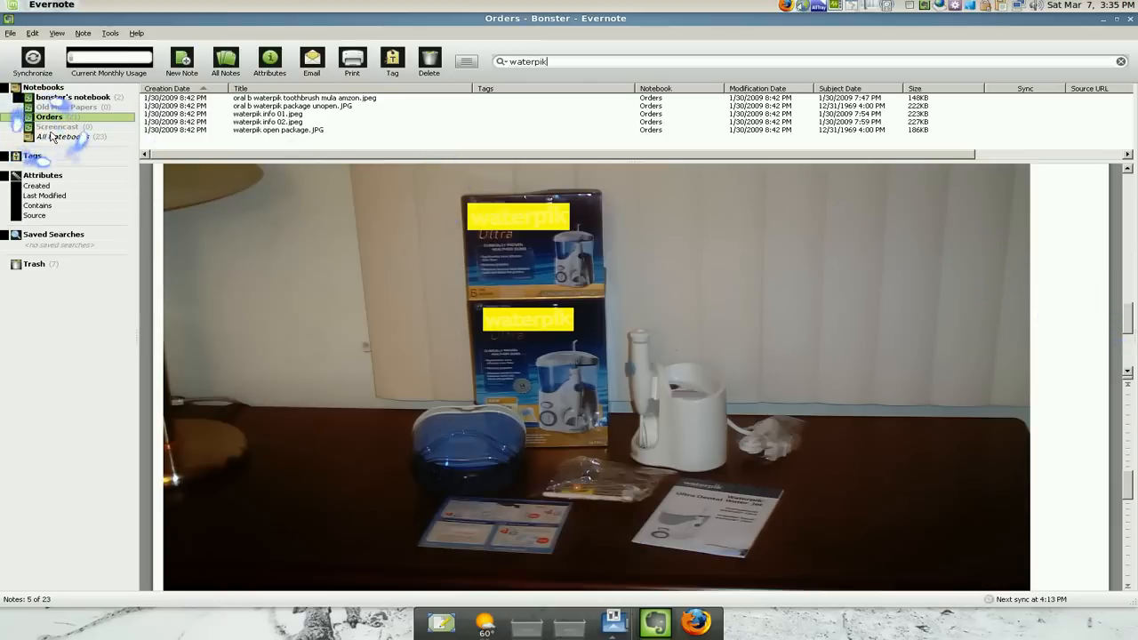
Start a new typed note in the Screencast notebook
{"action": "left_click", "coordinate": [55, 127]}
{"action": "type", "text": "Hi Du"}
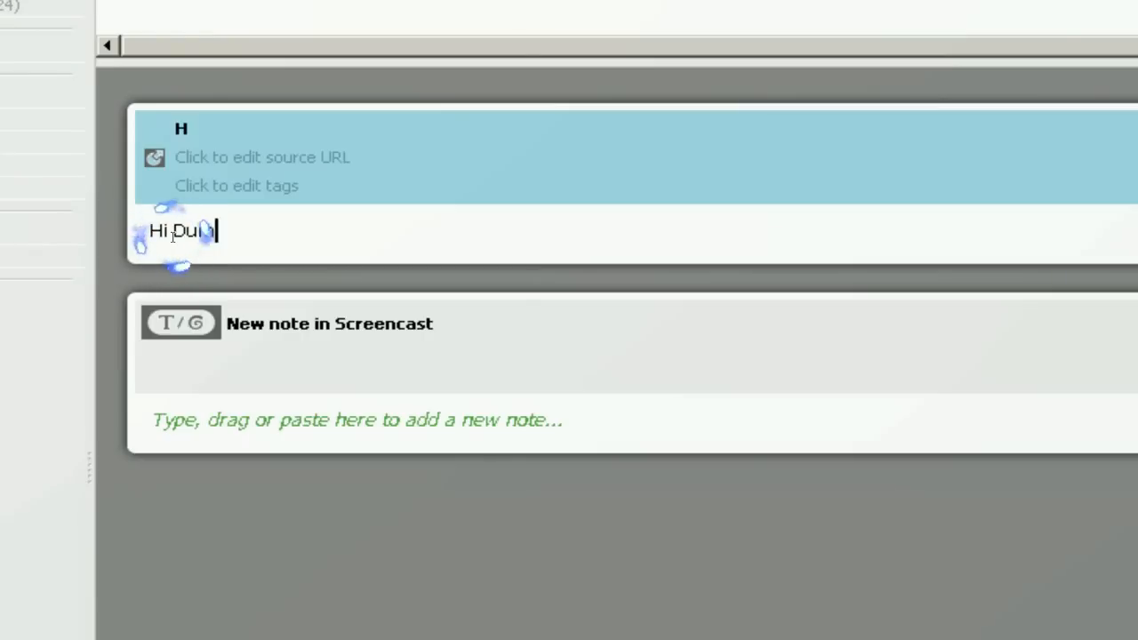
{"action": "type", "text": "bass"}
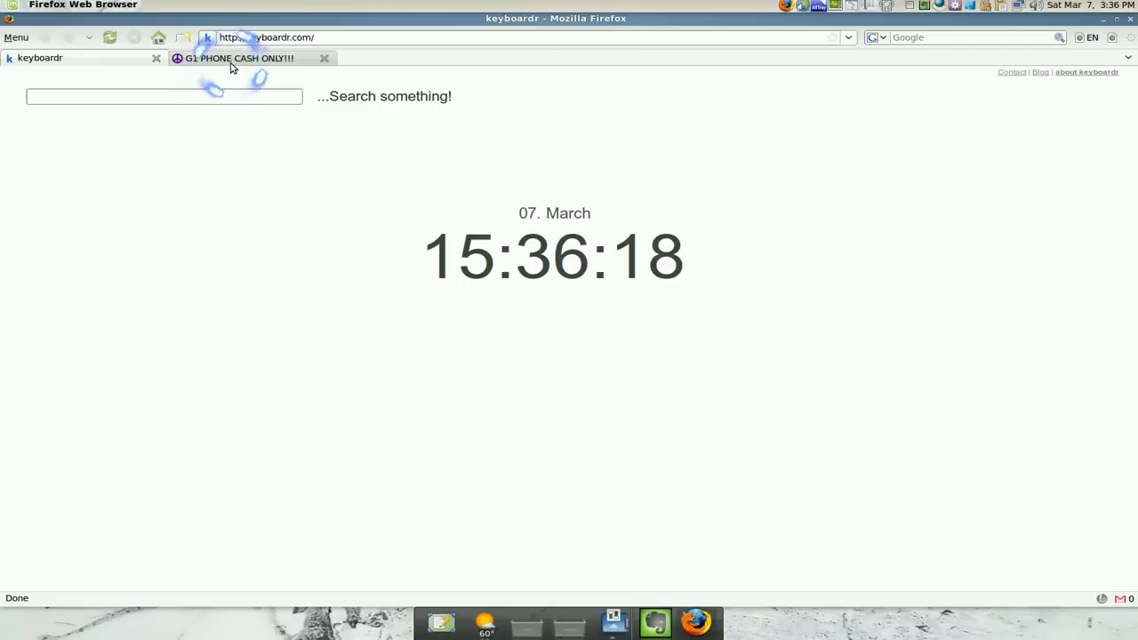
Switch to the 'G1 PHONE CASH ONLY!!!' Firefox tab
{"action": "left_click", "coordinate": [240, 58]}
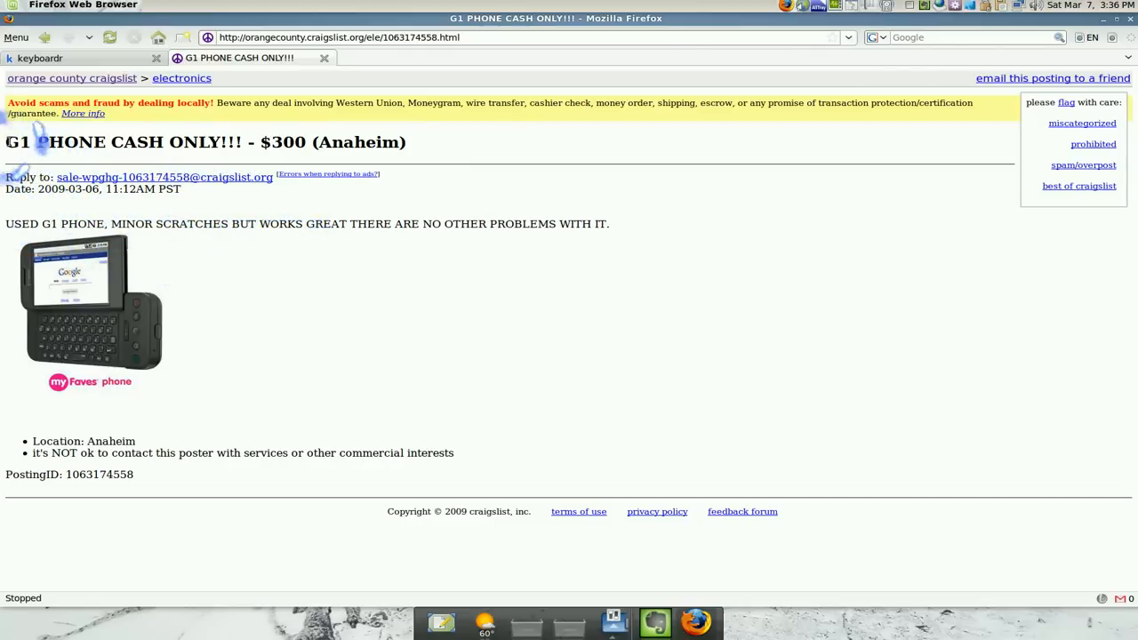
Select the G1 listing's title, details and photo and clip them with Web Clipper
{"action": "left_click_drag", "start_coordinate": [4, 138], "coordinate": [152, 245]}
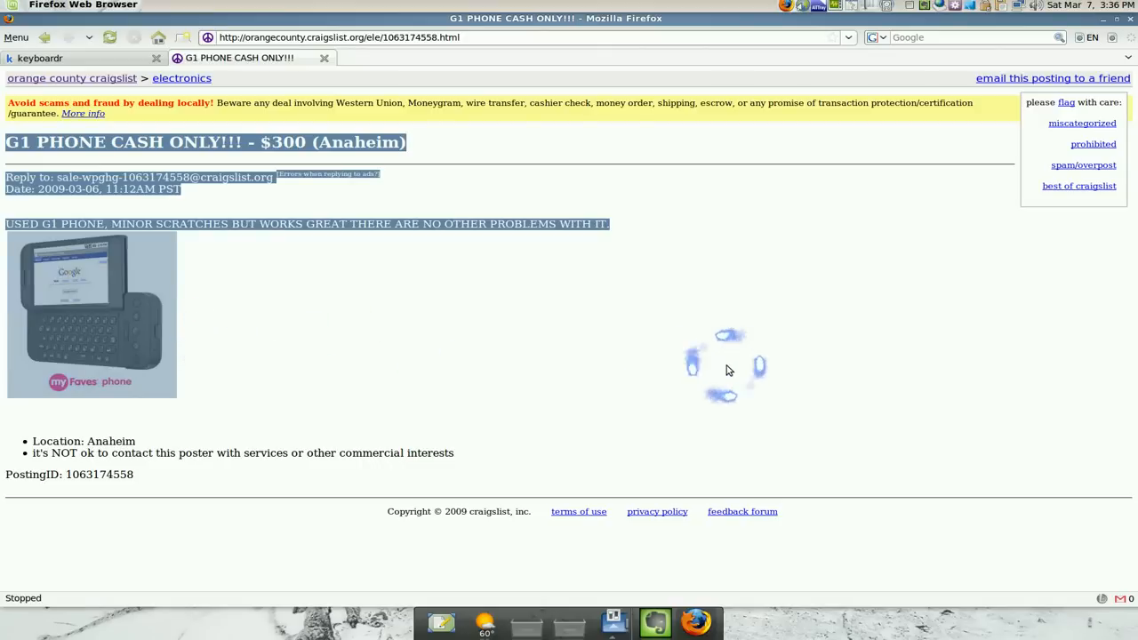
{"action": "mouse_move", "coordinate": [1058, 56]}
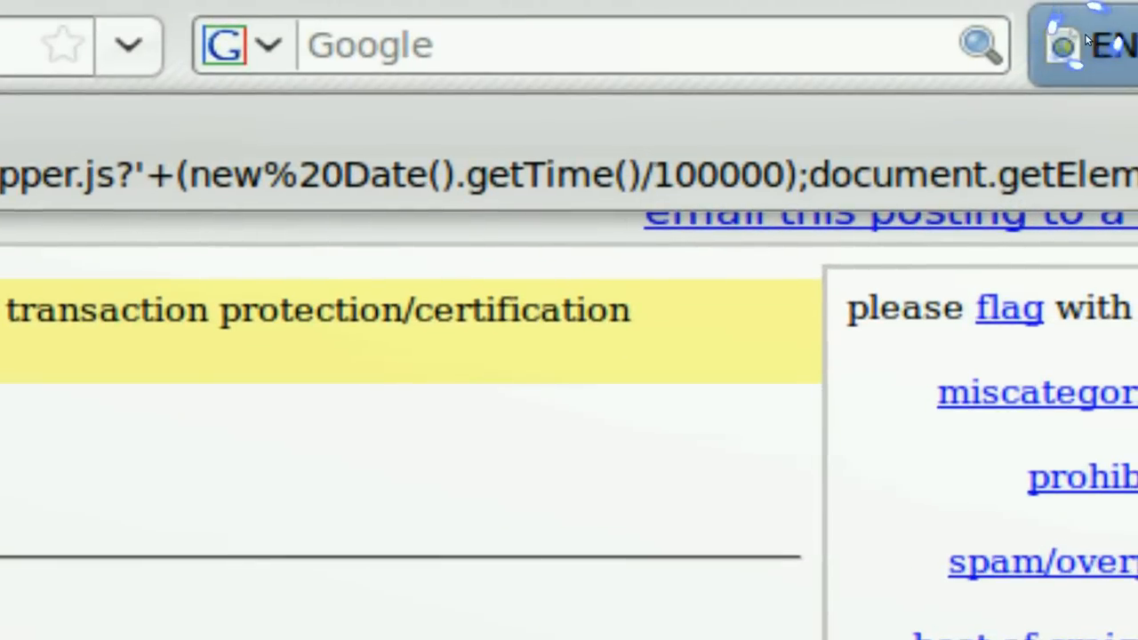
{"action": "left_click", "coordinate": [1072, 43]}
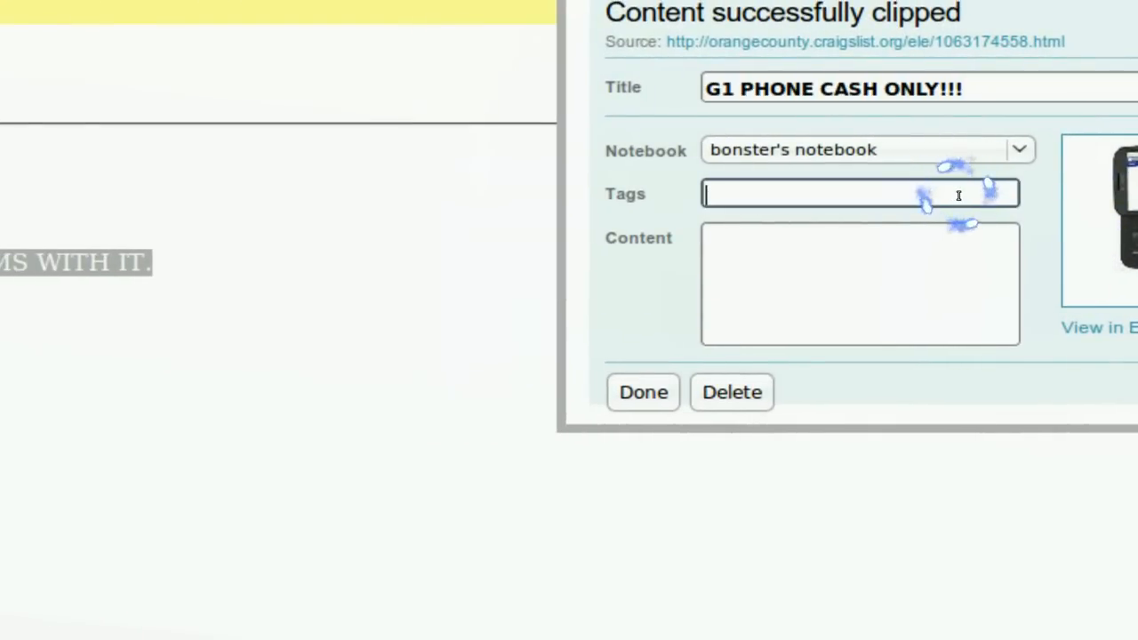
Tag the clipping 'g1' and finish saving it
{"action": "type", "text": "g1"}
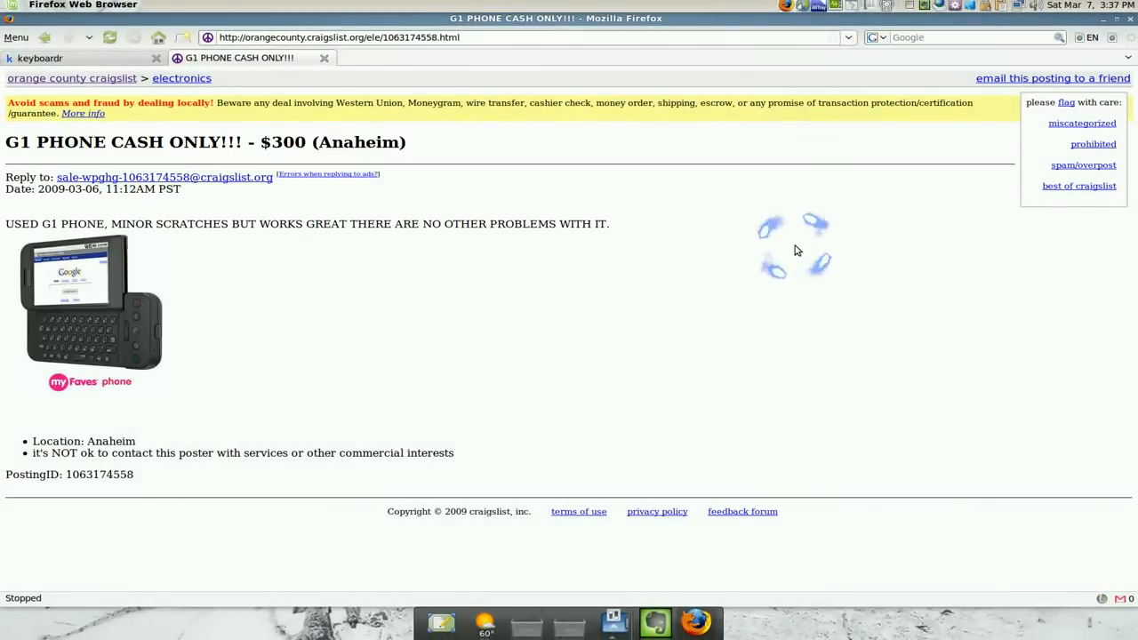
Return to Evernote, synchronize, and open the Old Mula Papers notebook
{"action": "left_click", "coordinate": [657, 622]}
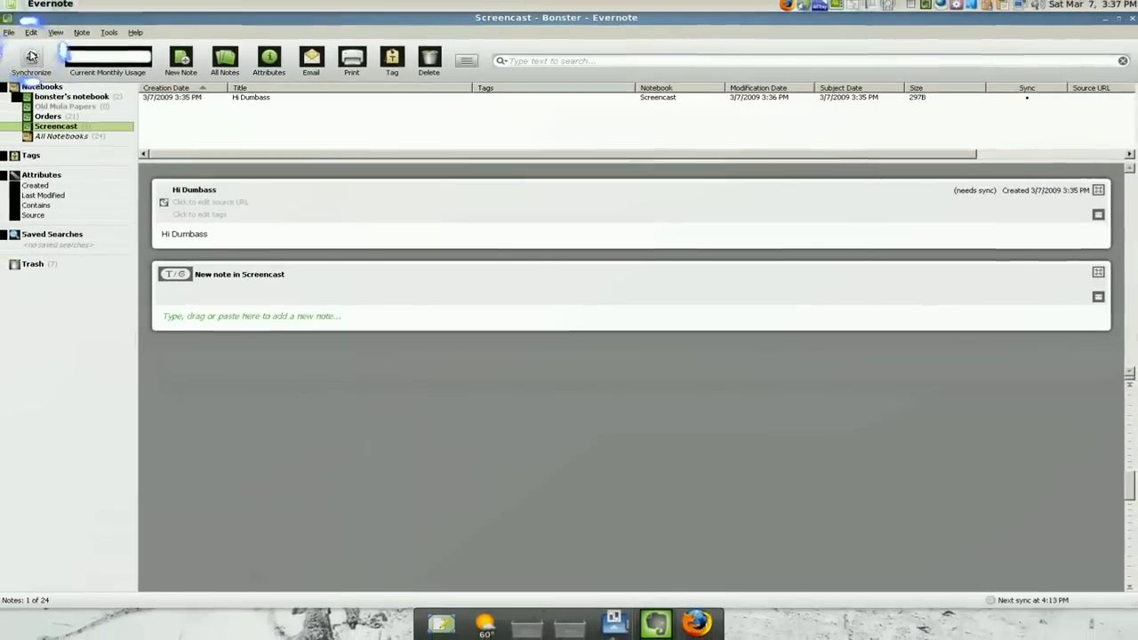
{"action": "left_click", "coordinate": [36, 55]}
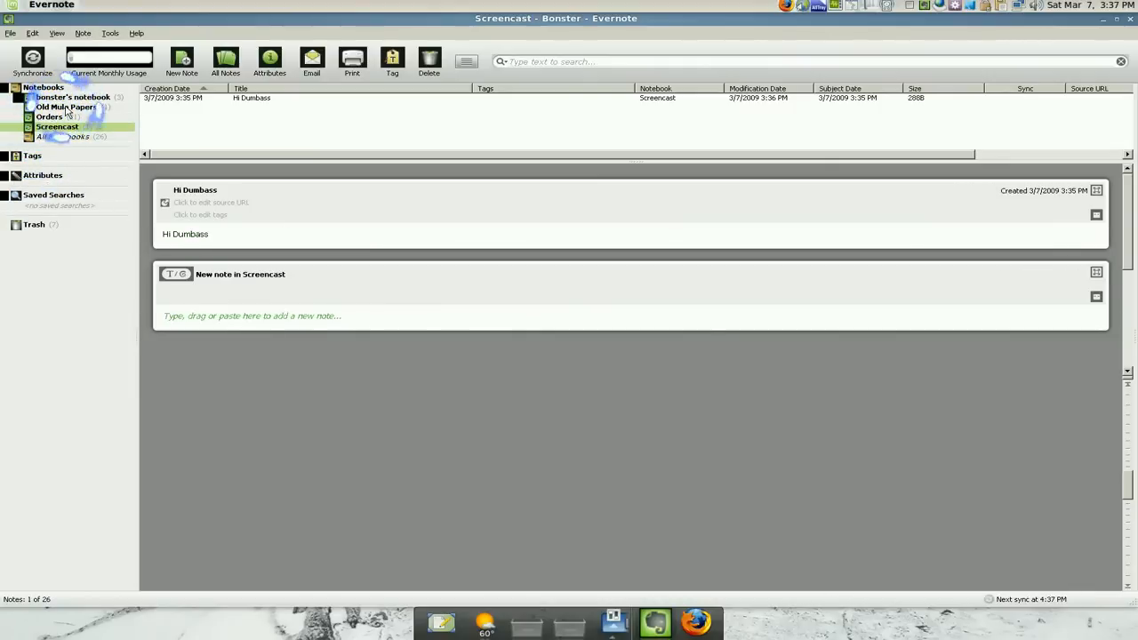
{"action": "left_click", "coordinate": [66, 107]}
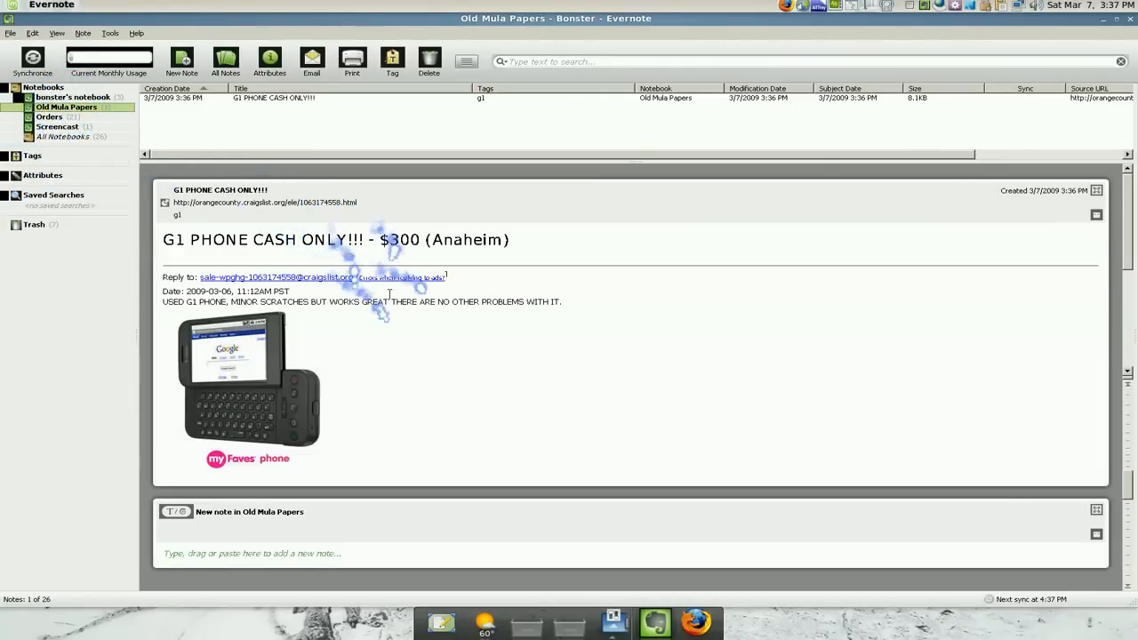